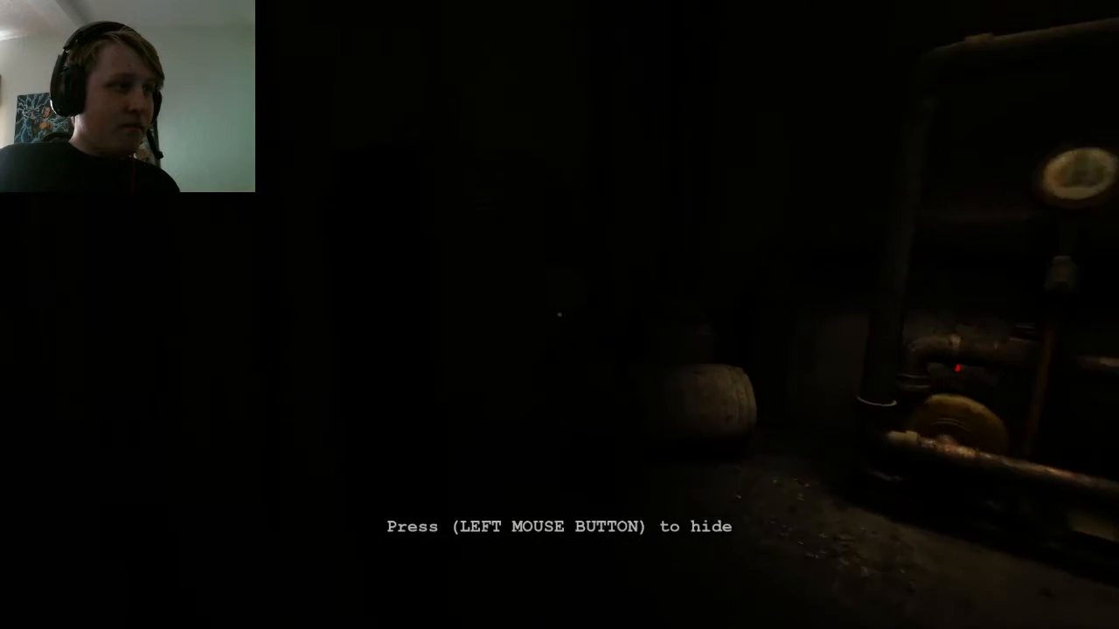
pyautogui.click(560, 314)
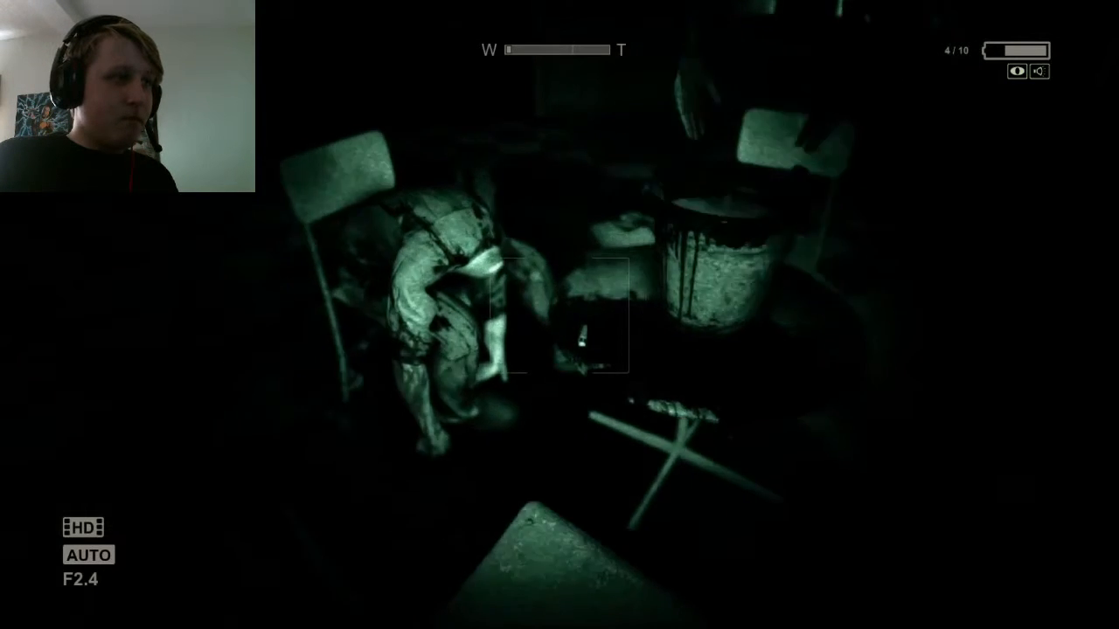
pyautogui.click(582, 328)
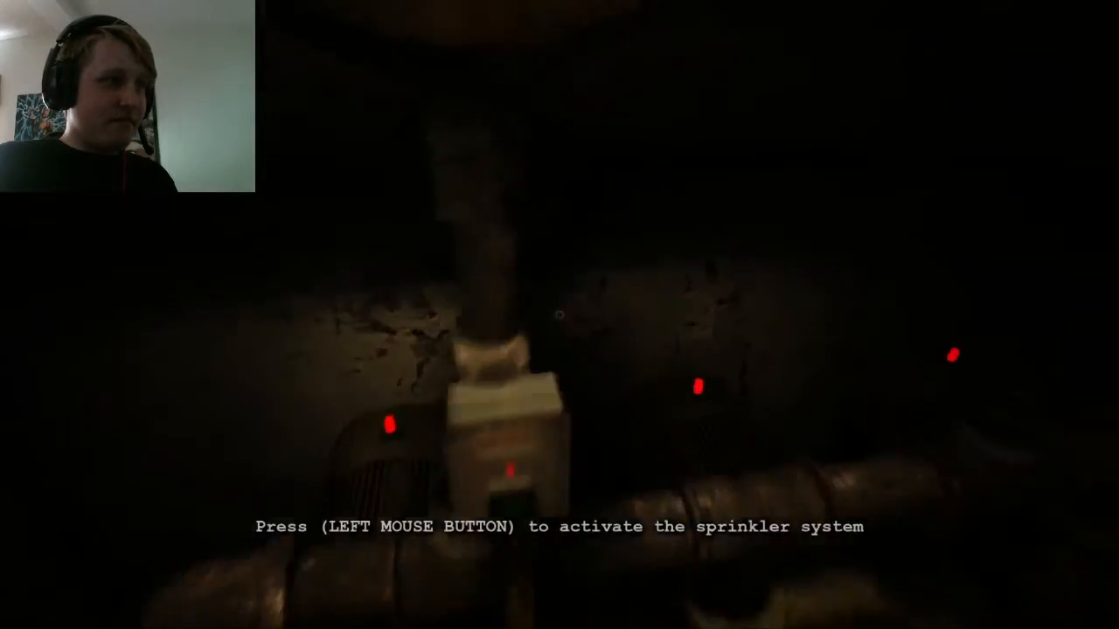
pyautogui.click(560, 319)
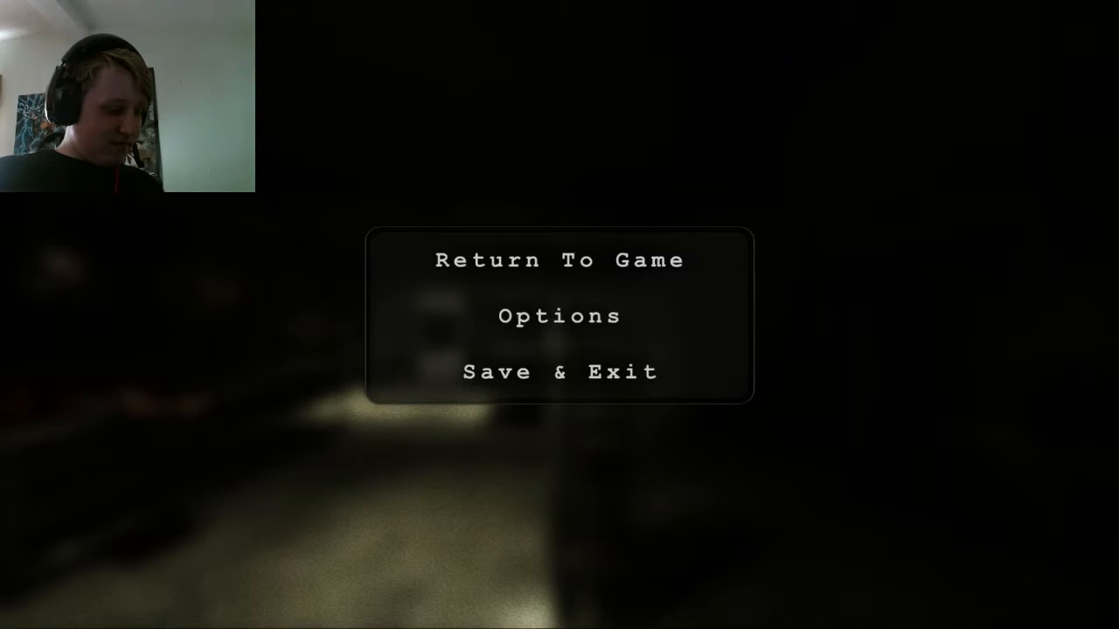
pyautogui.click(557, 260)
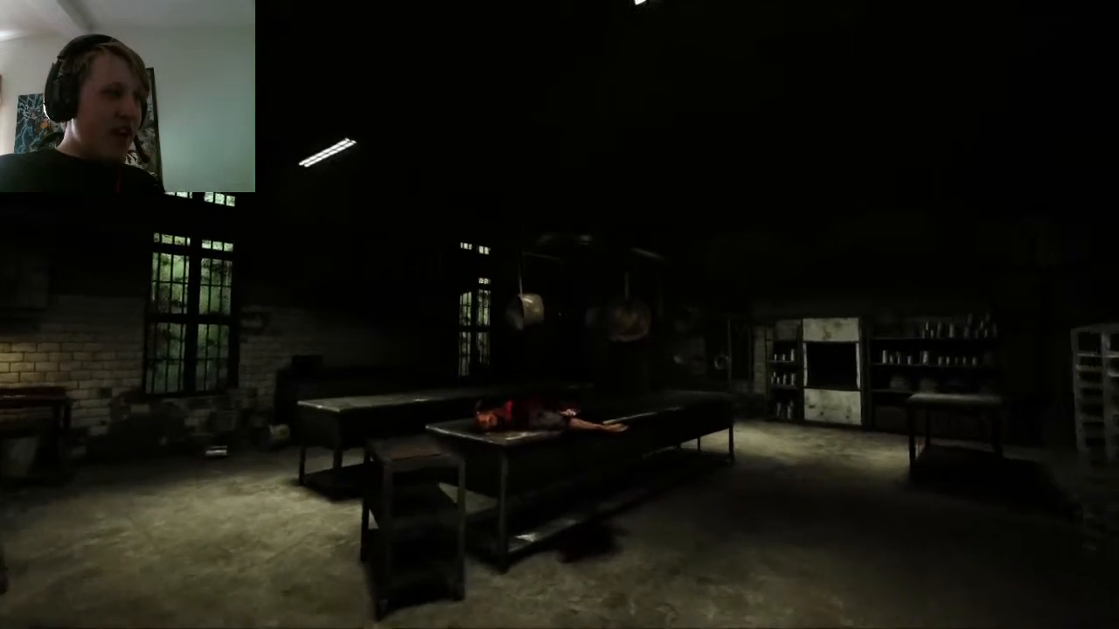